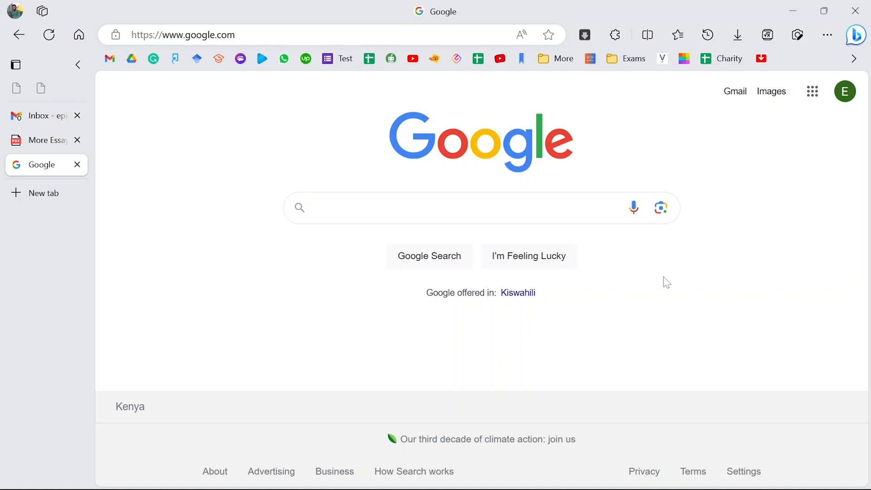
mouse_move(449, 22)
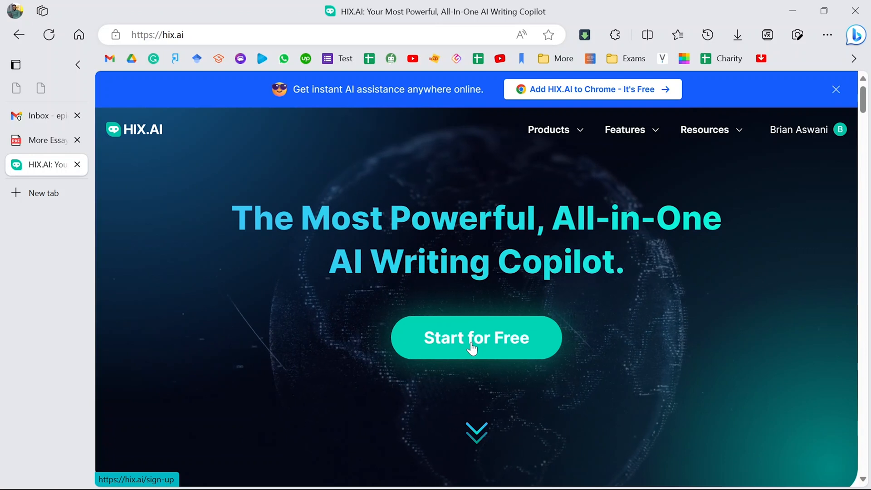
Step: Enter the HIX.AI dashboard from the hix.ai homepage via Start for Free
left_click(476, 337)
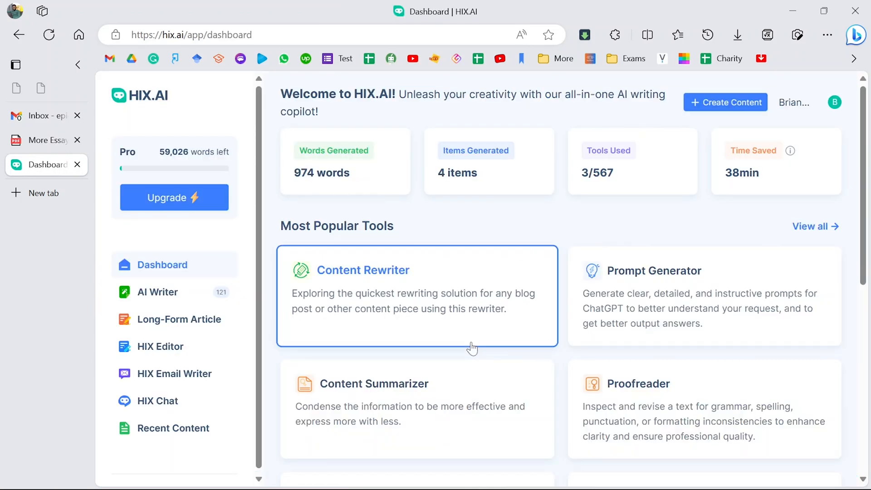
mouse_move(325, 221)
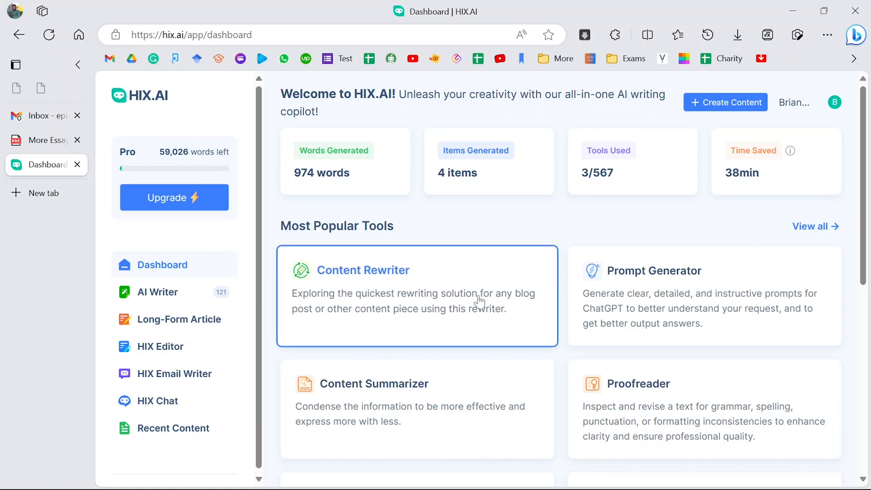
Step: Scroll past Most Popular Tools down to the Recent Content table
scroll("down", 3)
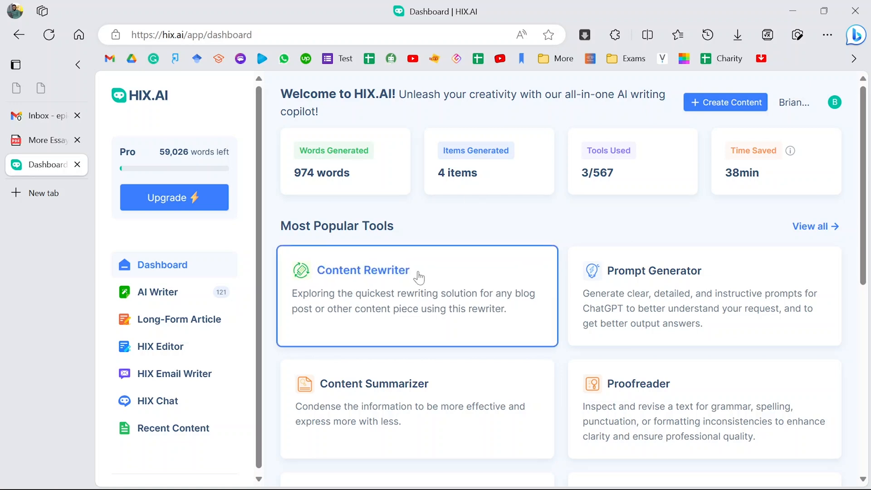
mouse_move(596, 240)
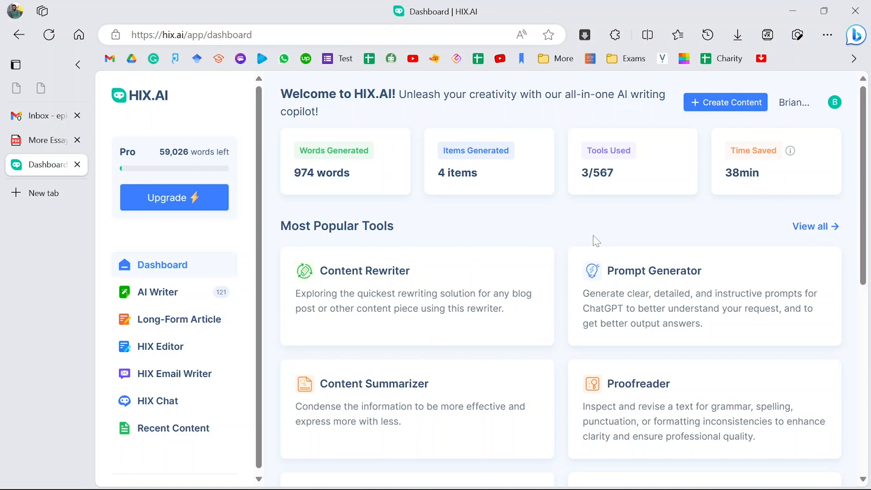
scroll("down", 3)
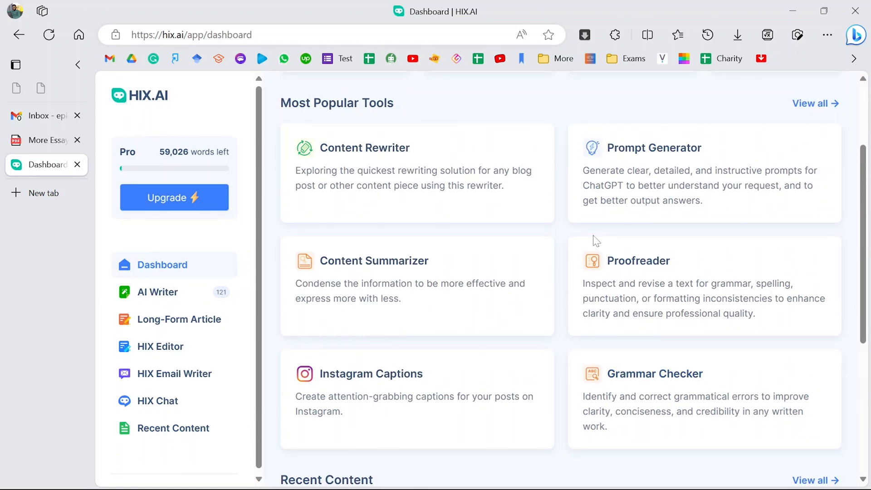
mouse_move(479, 191)
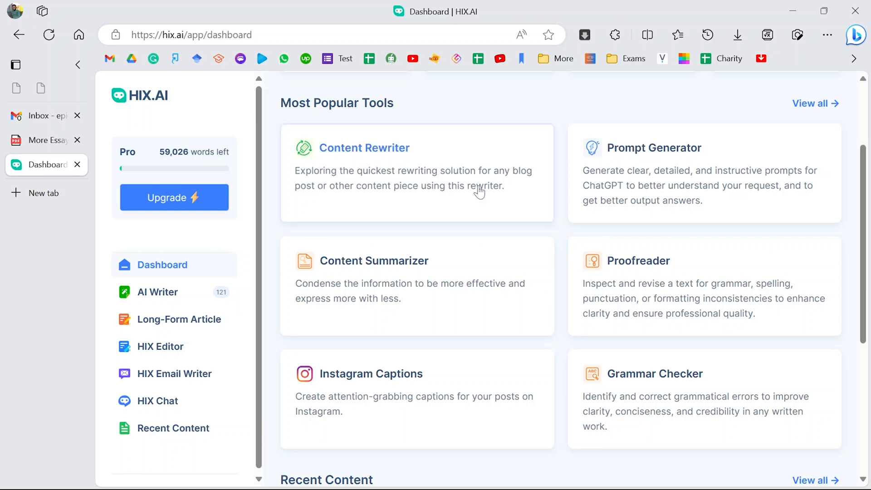
mouse_move(565, 233)
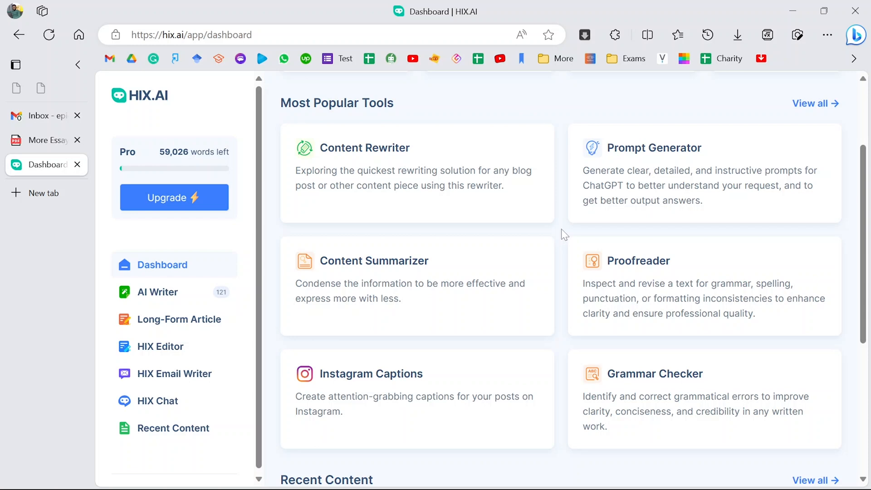
mouse_move(704, 173)
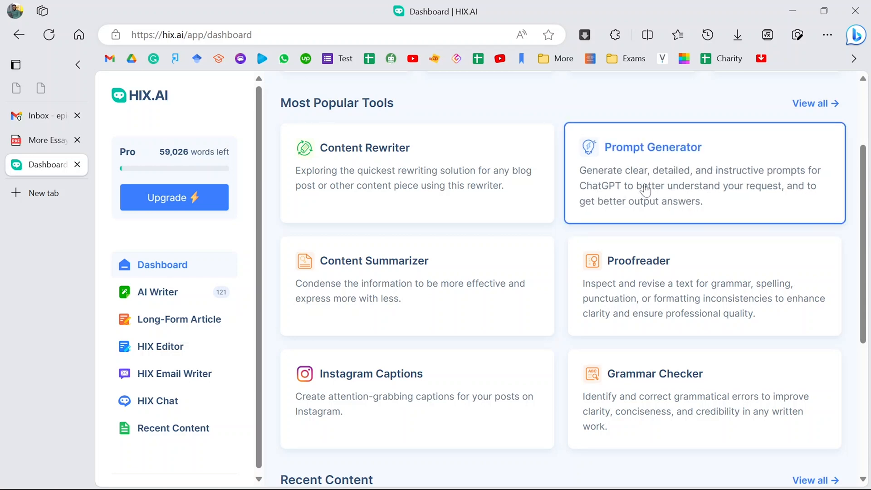
mouse_move(706, 184)
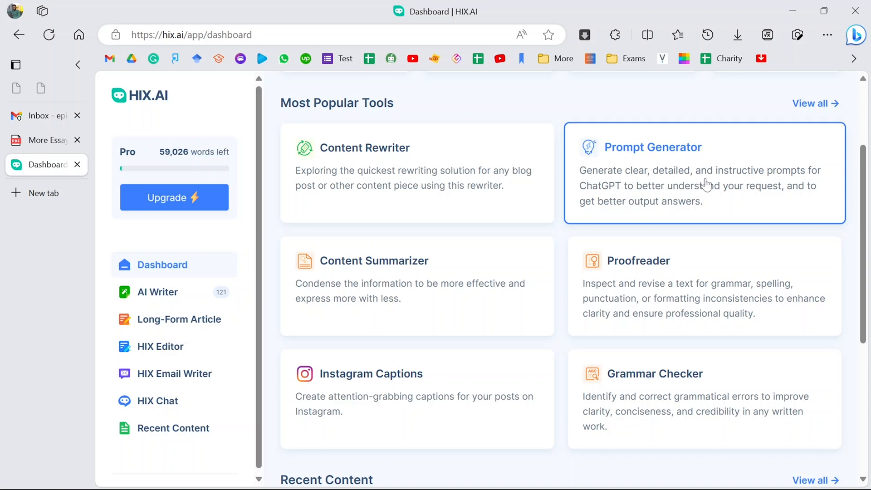
mouse_move(676, 188)
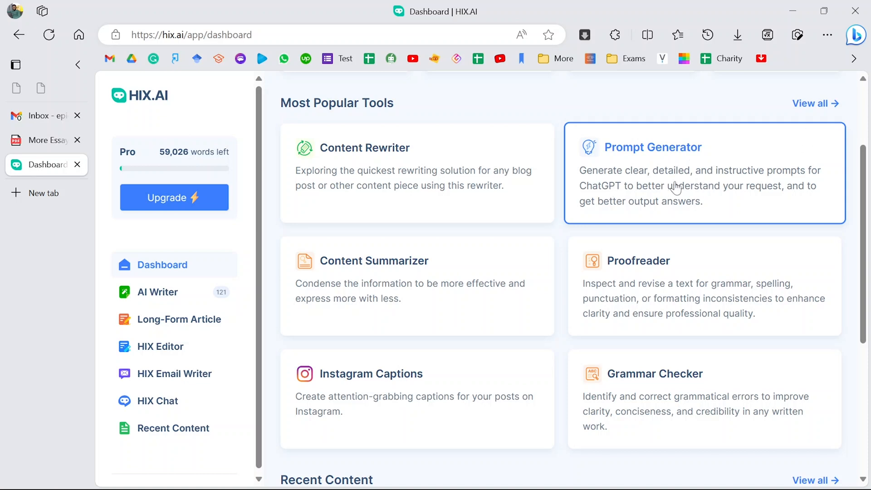
mouse_move(677, 188)
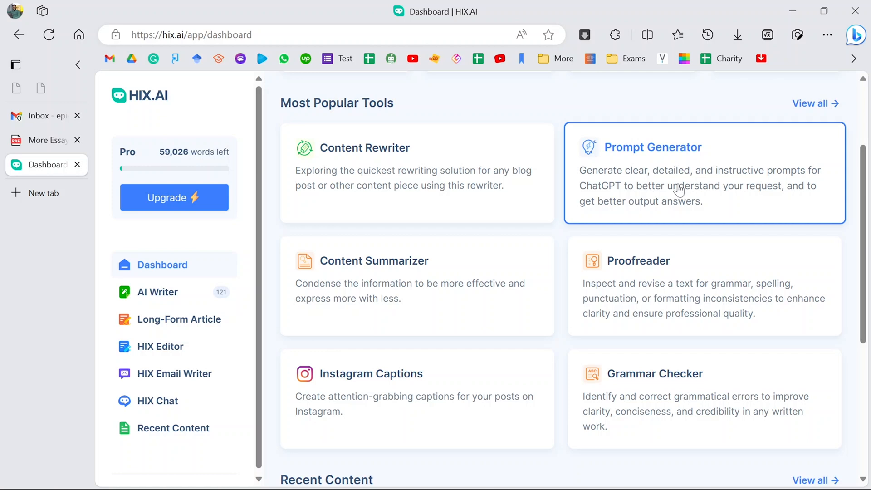
mouse_move(640, 192)
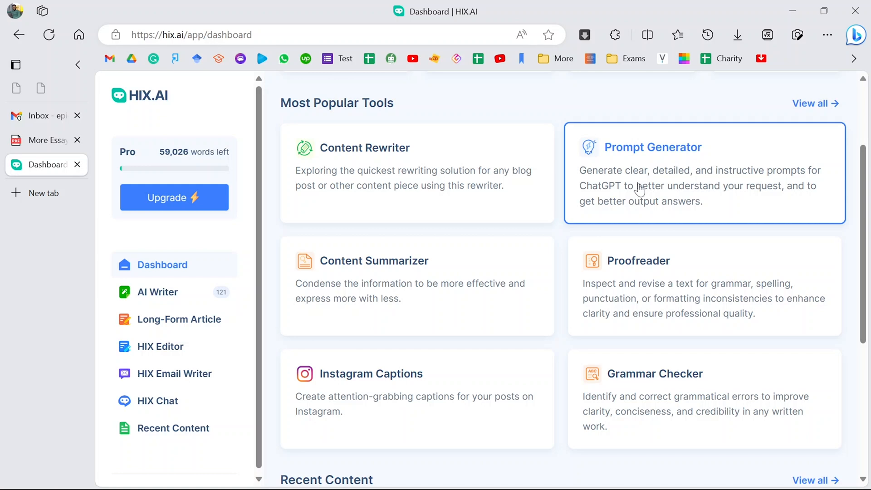
mouse_move(661, 176)
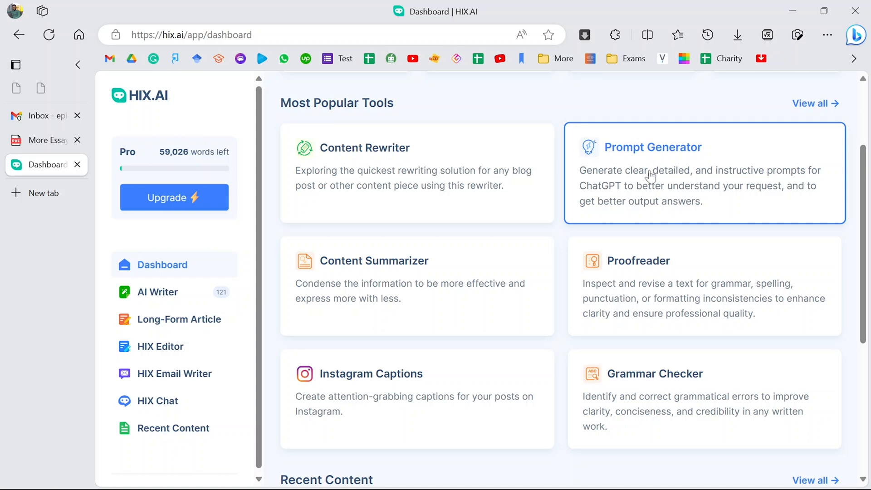
scroll("down", 3)
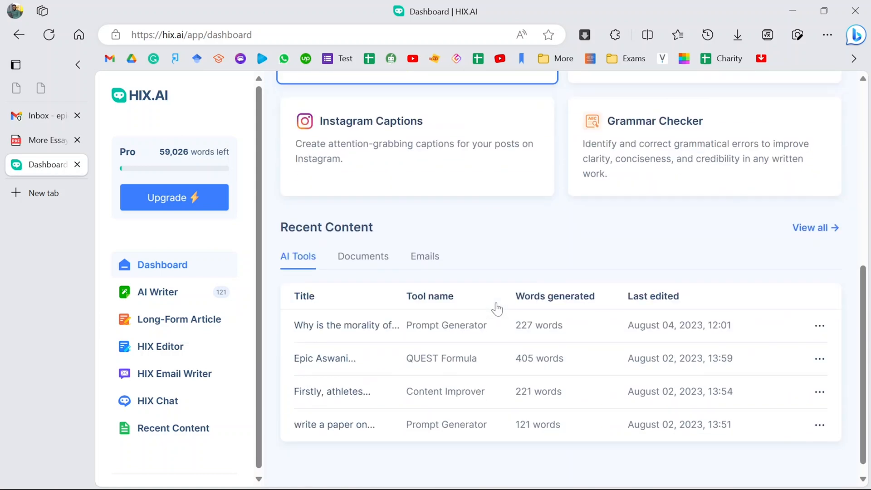
Step: Scroll back up and choose the Prompt Generator card under Most Popular Tools
scroll("up", 3)
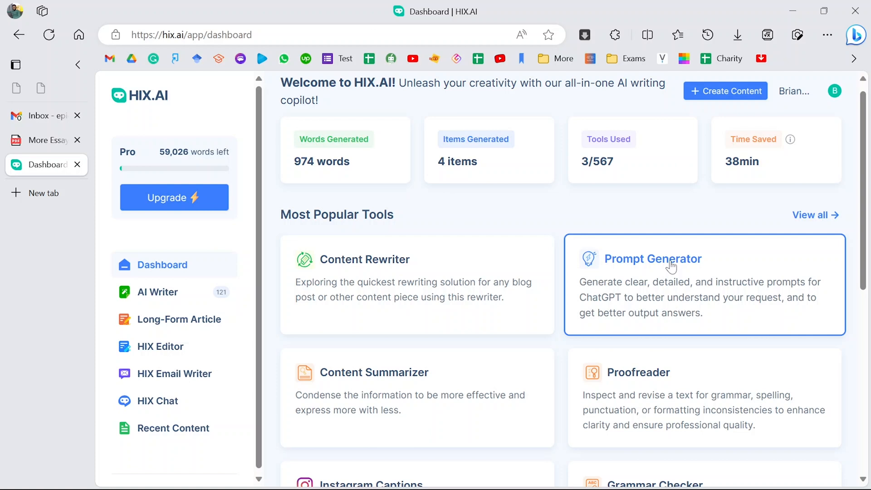
mouse_move(654, 289)
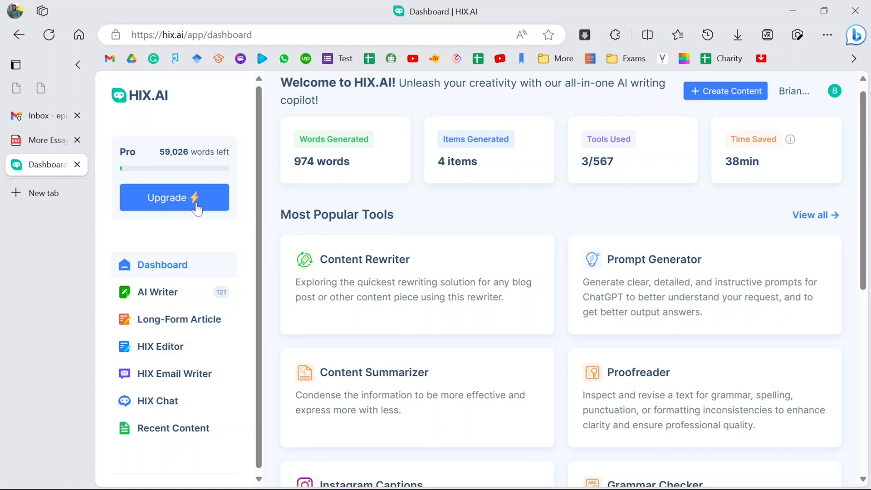
mouse_move(655, 297)
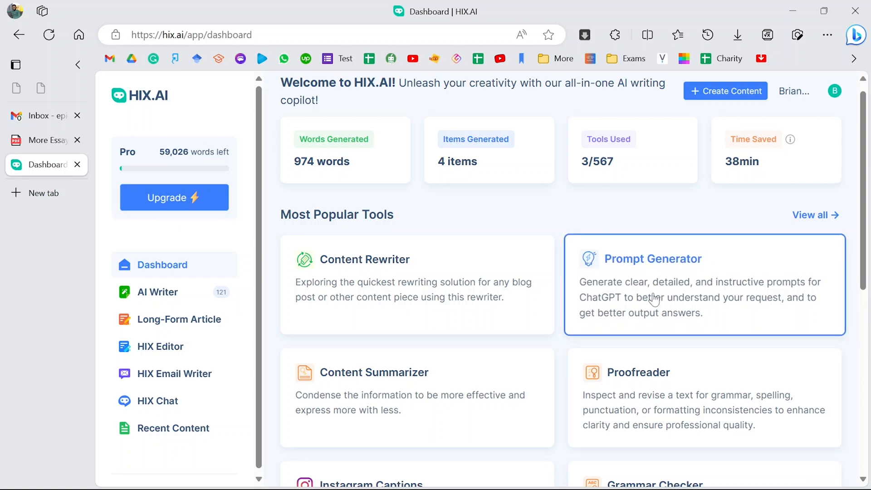
mouse_move(741, 216)
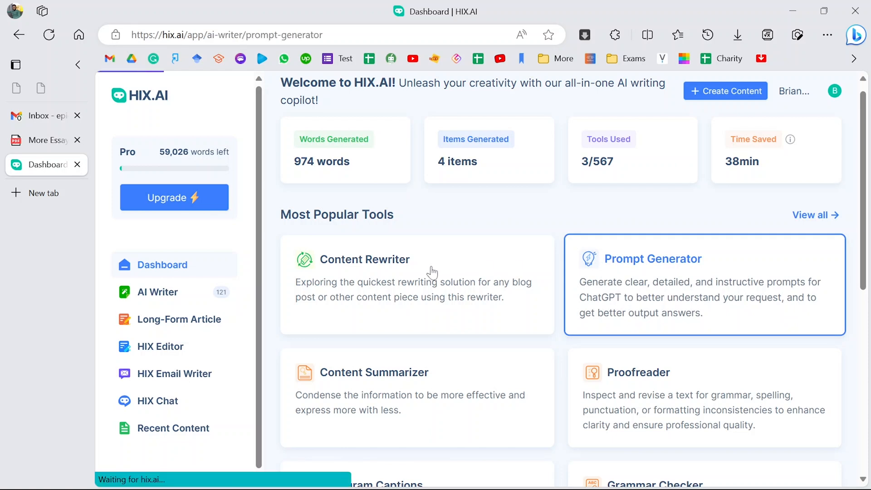
left_click(653, 258)
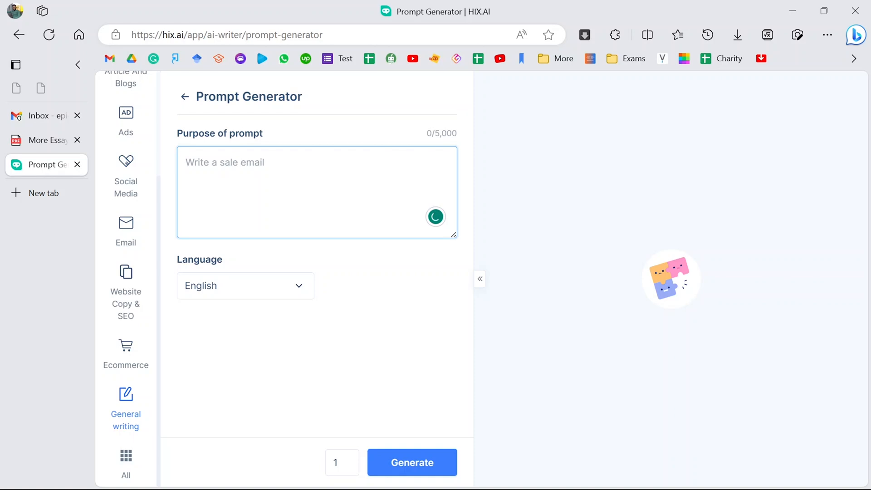
Step: Switch to the More Essays sample questions PDF tab
left_click(42, 140)
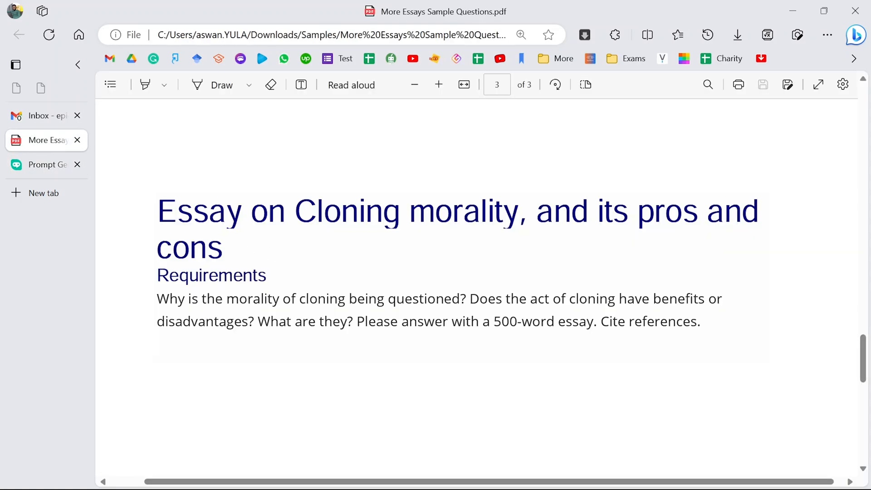
Step: Highlight the cloning essay Requirements paragraph in the PDF, then return to HIX.AI
scroll("up", 3)
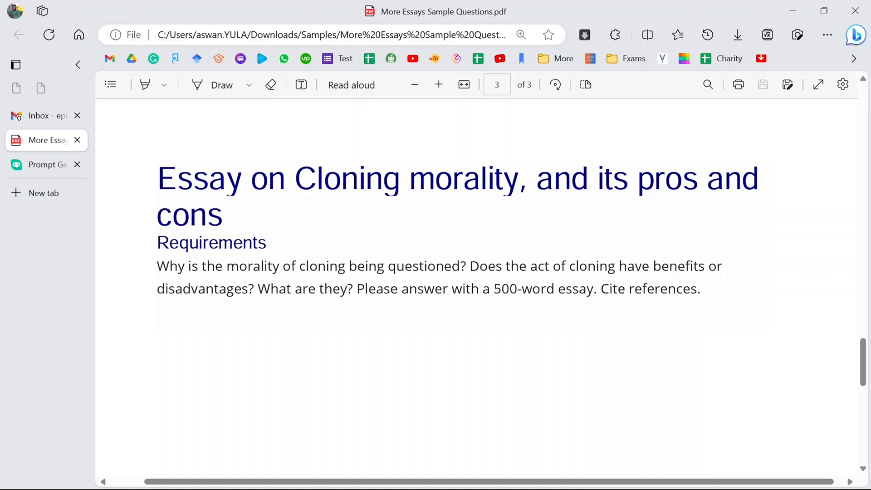
left_click_drag(157, 265, 334, 288)
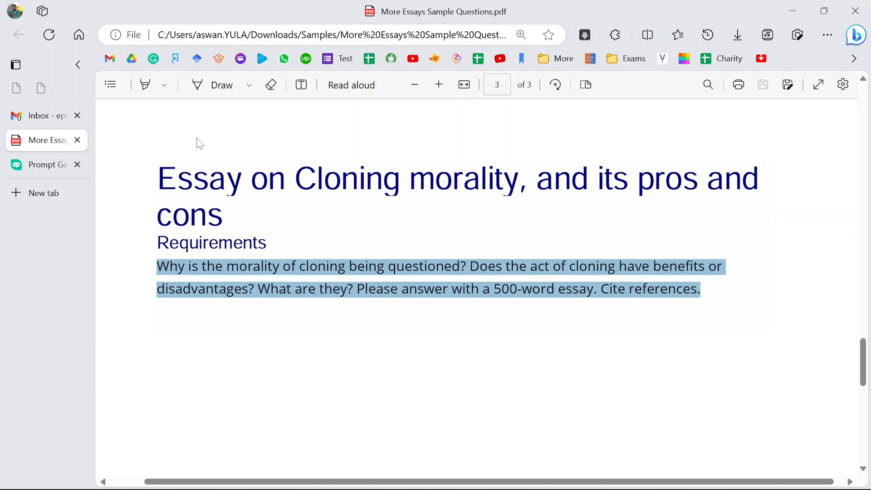
left_click(42, 164)
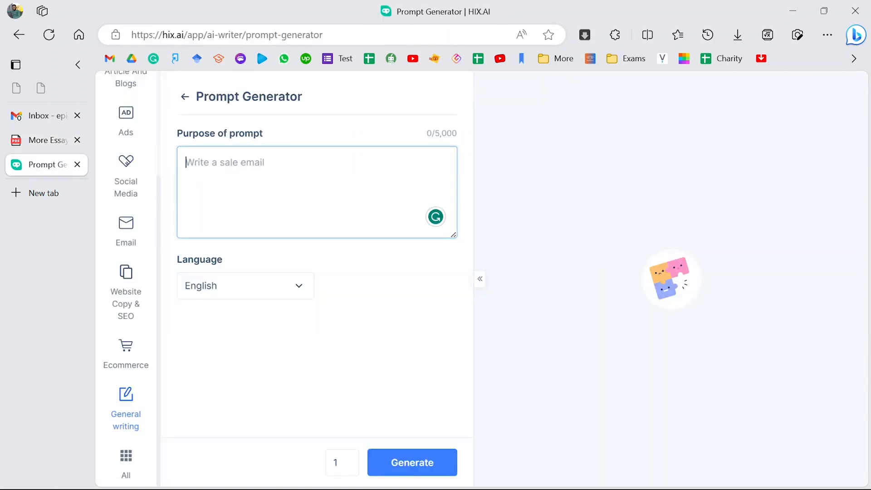
Step: Enter the cloning morality essay question as the prompt purpose and generate
type("Why is the morality of cloning being questioned? Does the act of cloning have benefits or disadvantages? What are they? Please answer with a 500-word essay. Cite references.")
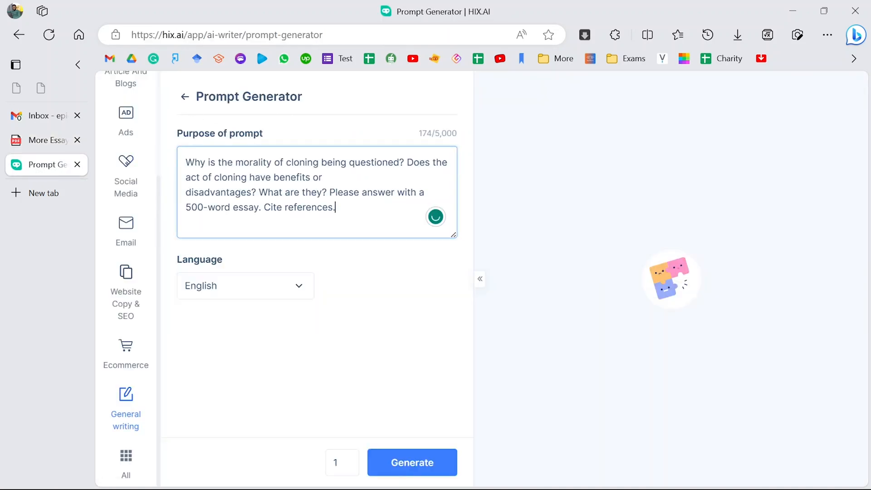
left_click(411, 463)
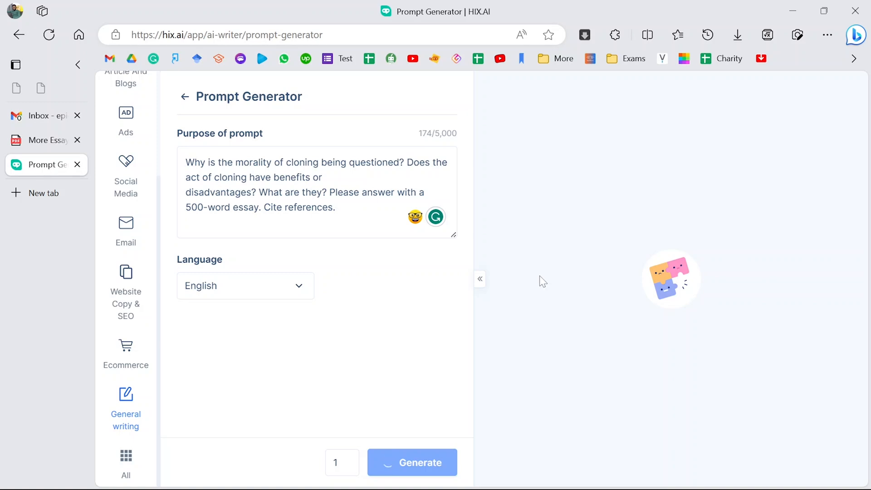
mouse_move(375, 297)
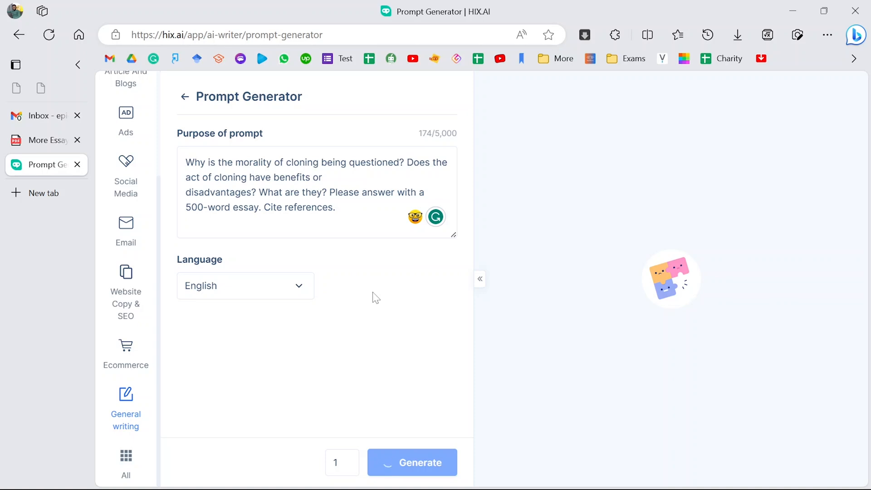
left_click(412, 463)
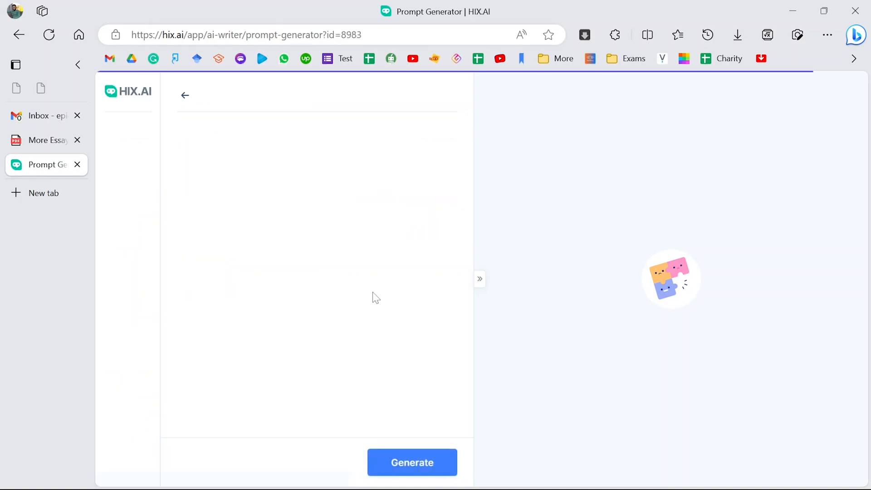
Step: Read the generated bioethicist prompt and cloning essay, highlighting the second paragraph's opening
left_click(412, 462)
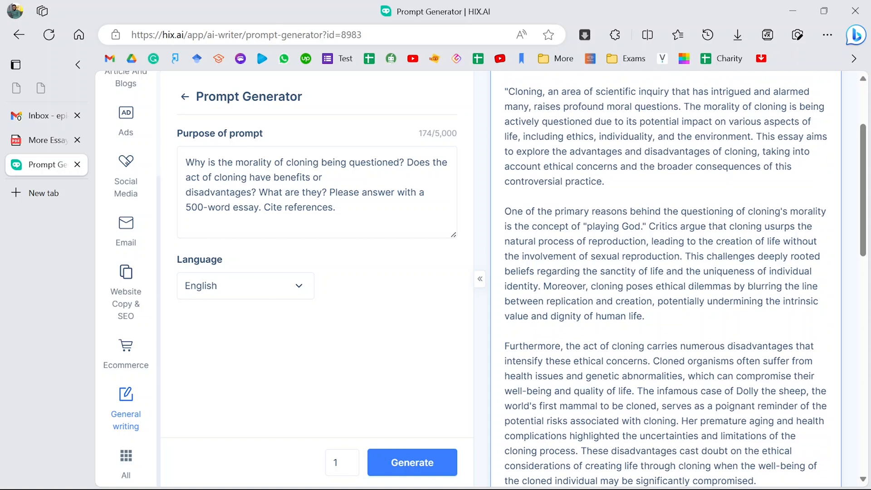
left_click_drag(505, 211, 635, 211)
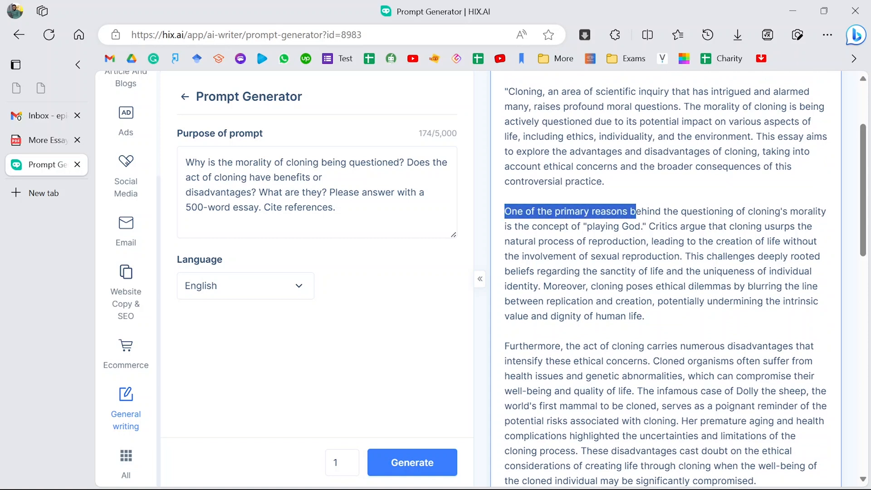
left_click_drag(634, 211, 770, 211)
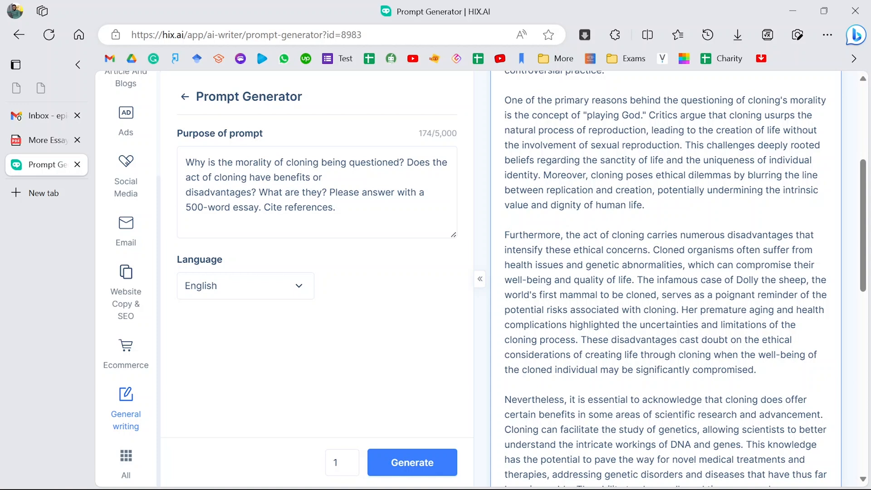
left_click_drag(505, 234, 595, 249)
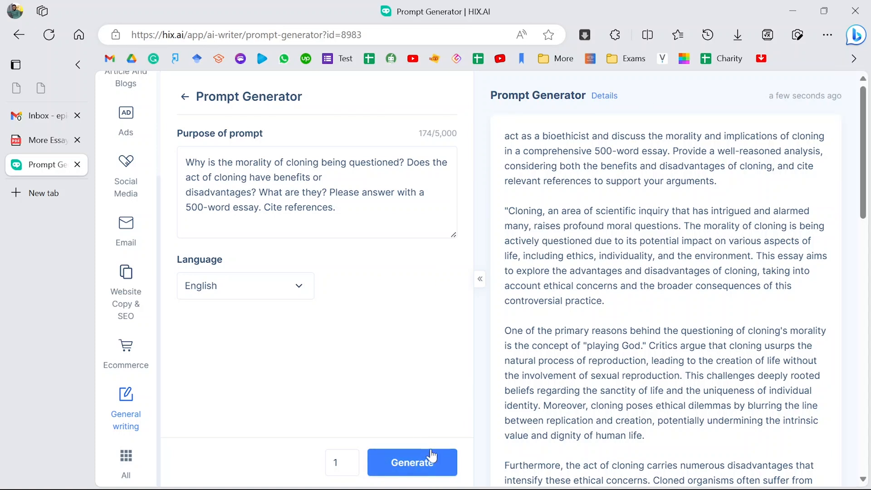
Step: Regenerate the output using the same cloning question
left_click(412, 462)
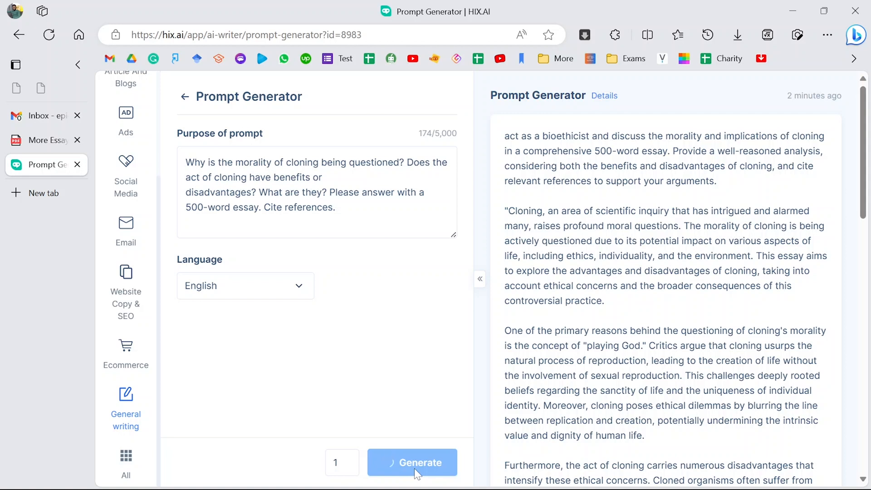
mouse_move(342, 302)
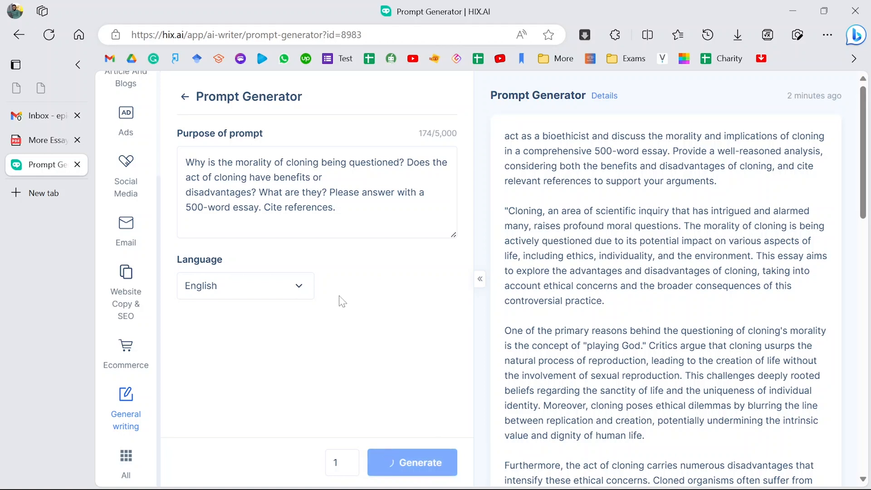
left_click(317, 192)
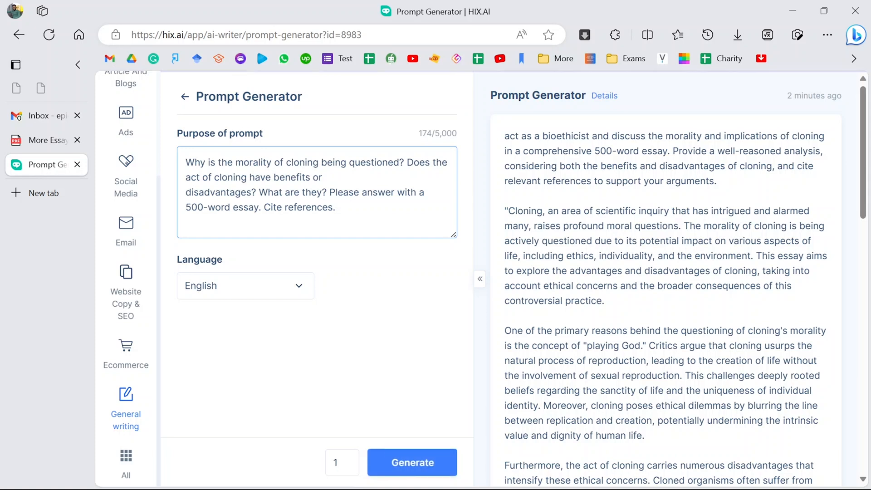
Step: Scroll through the new outline from Introduction to References and its 543-word count
left_click(412, 462)
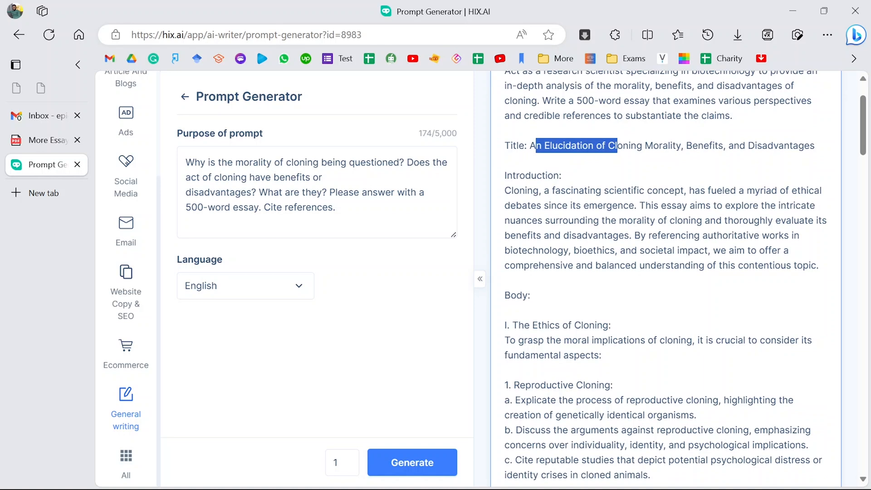
double_click(530, 175)
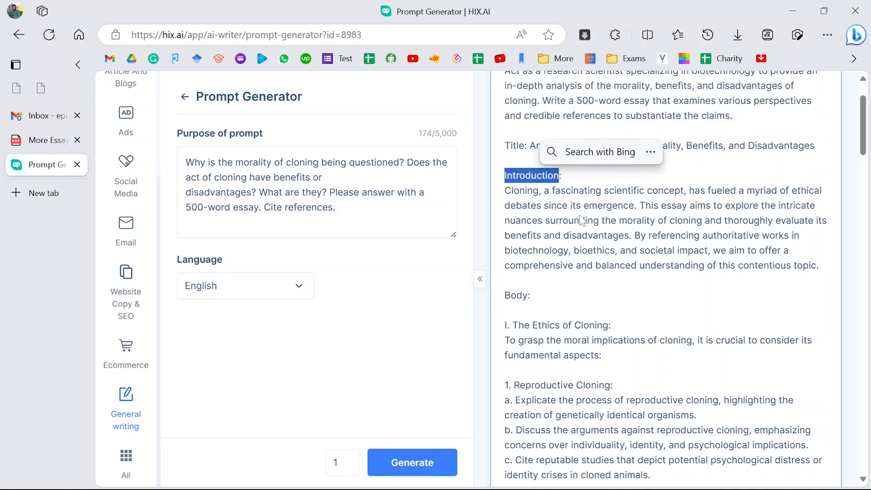
scroll("down", 3)
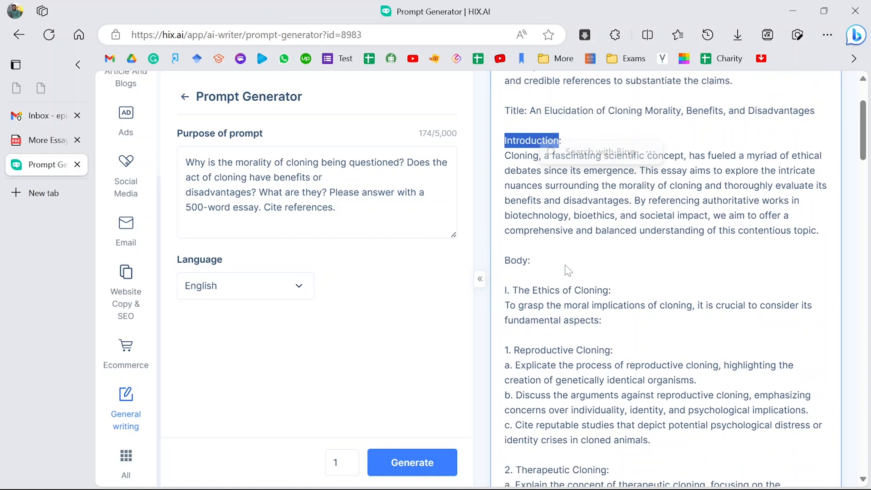
scroll("down", 3)
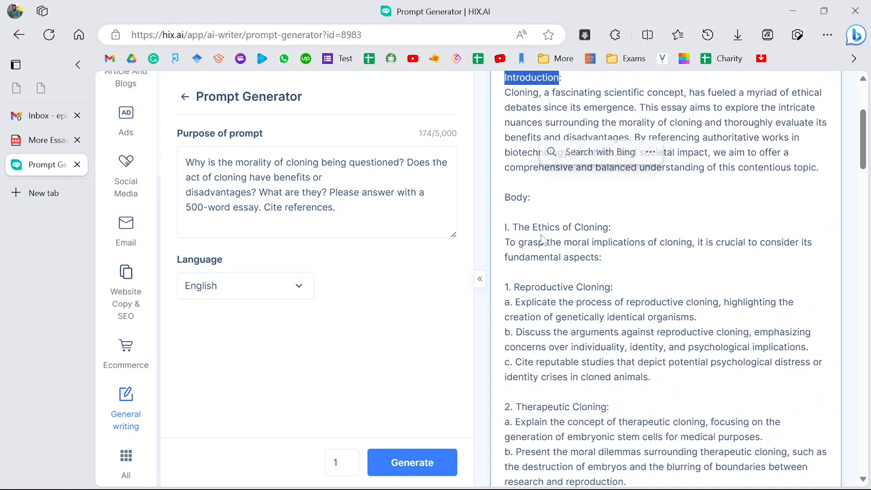
mouse_move(530, 233)
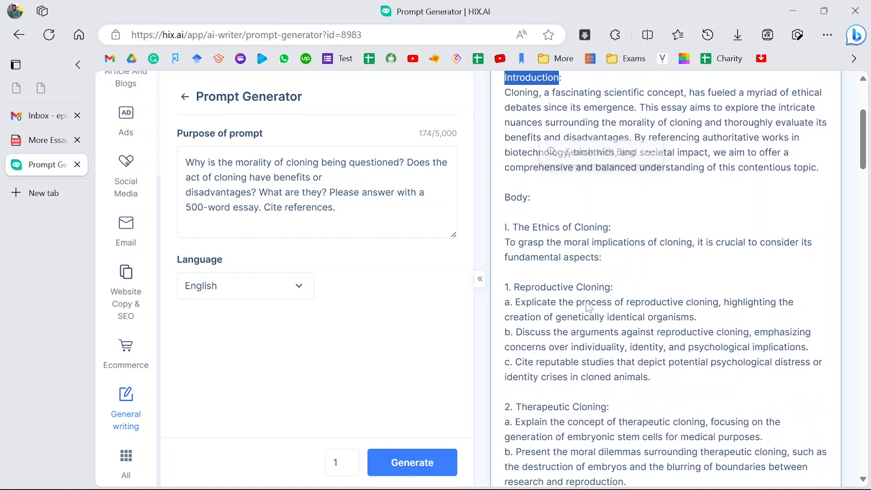
scroll("down", 3)
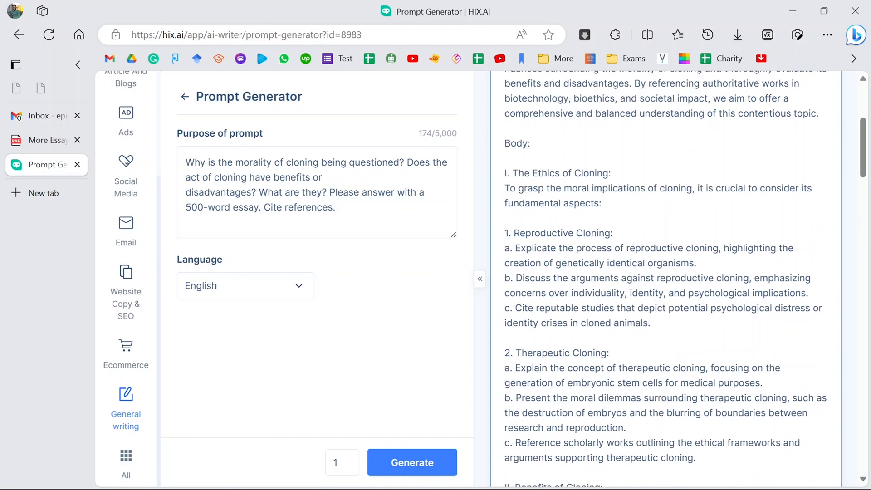
scroll("down", 3)
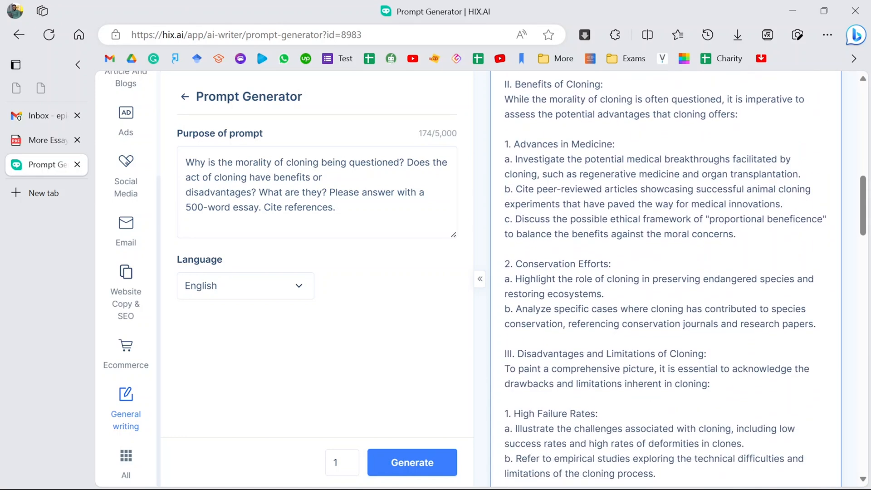
scroll("down", 3)
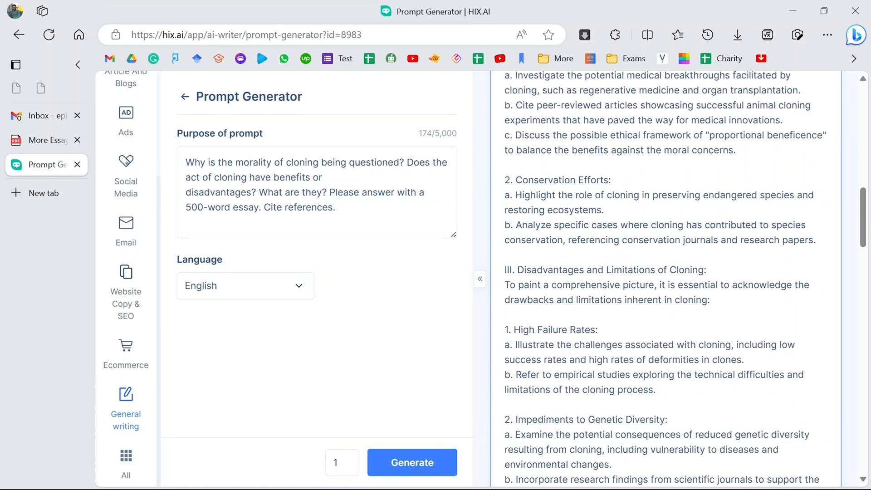
scroll("down", 3)
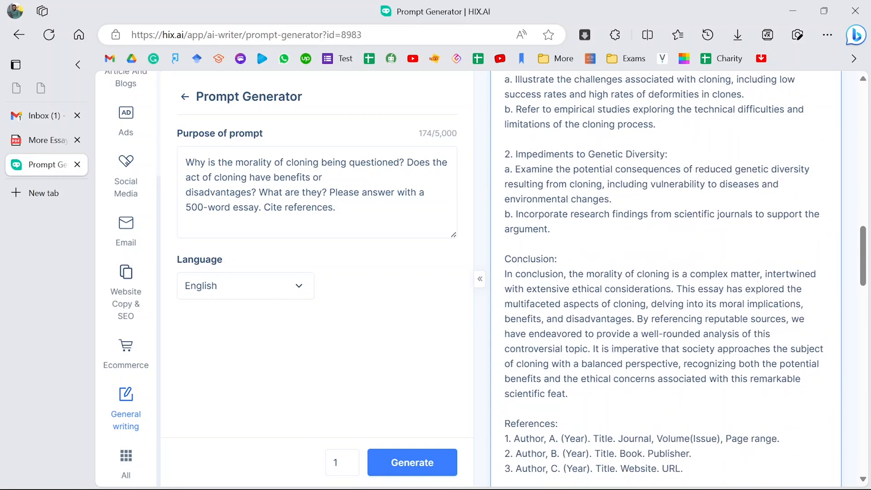
scroll("down", 3)
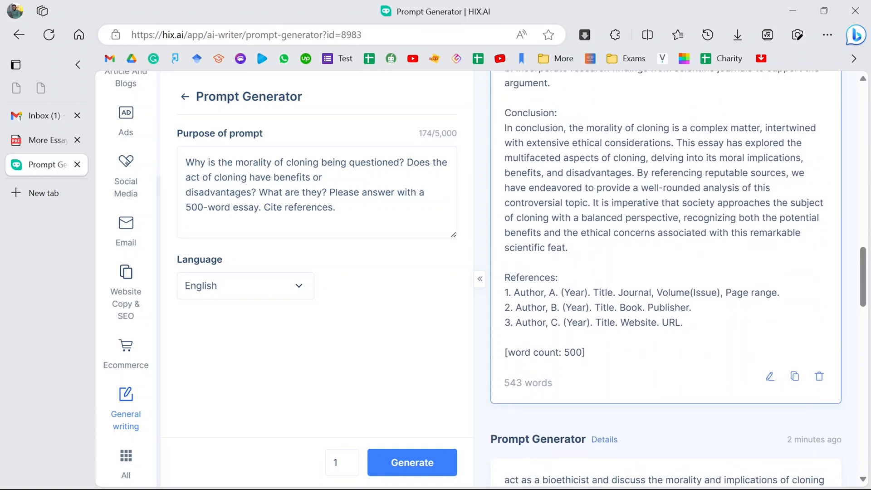
scroll("down", 3)
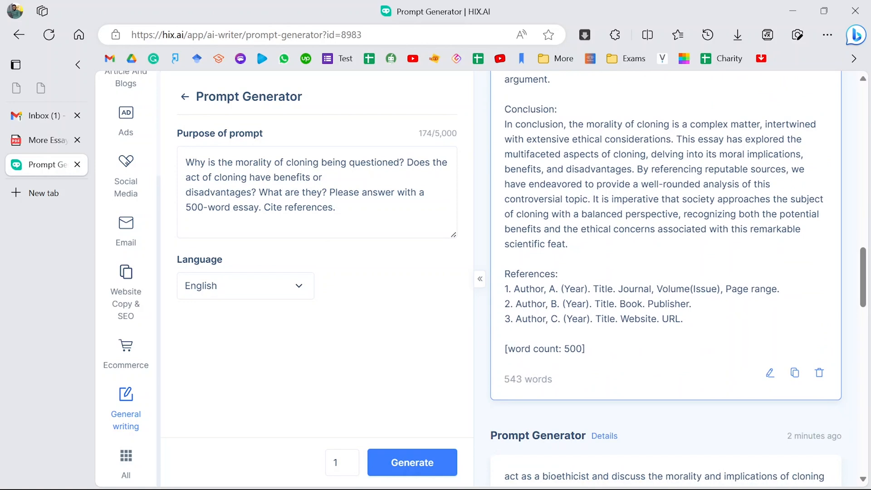